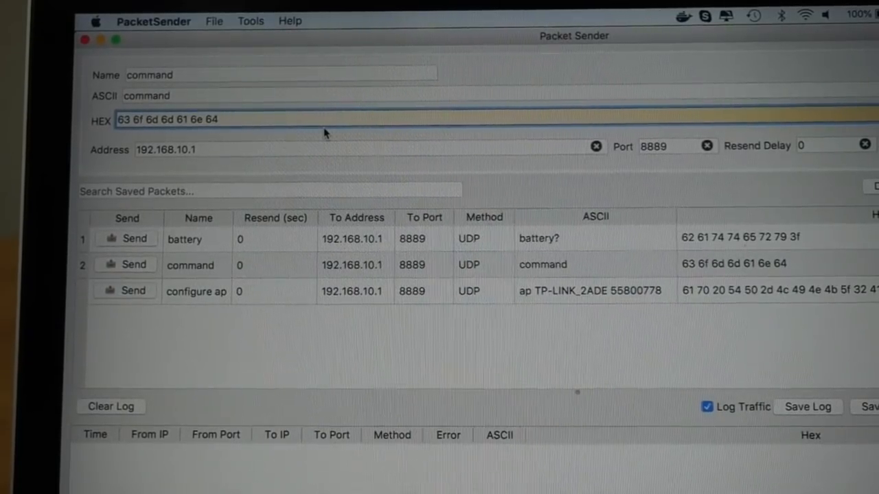
Send the saved 'command' packet over UDP to 192.168.10.1:8889 and see the 'ok' reply in the log.
{"action": "left_click", "coordinate": [185, 96]}
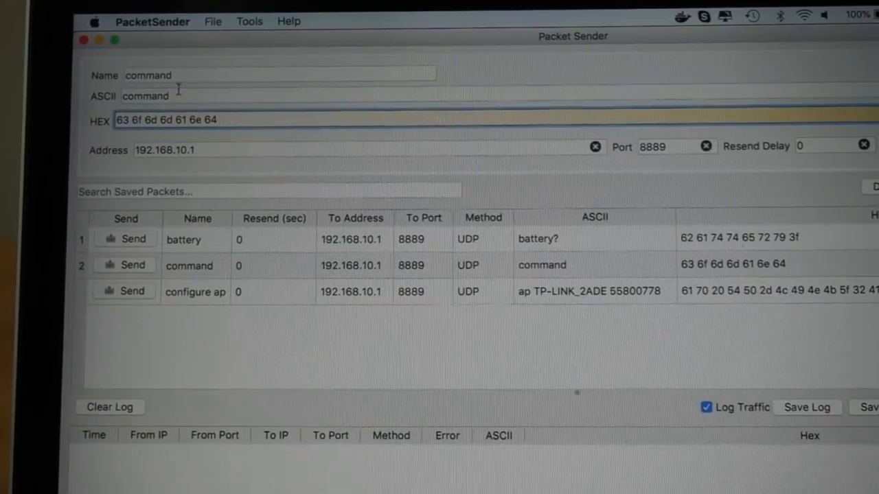
{"action": "left_click", "coordinate": [145, 96]}
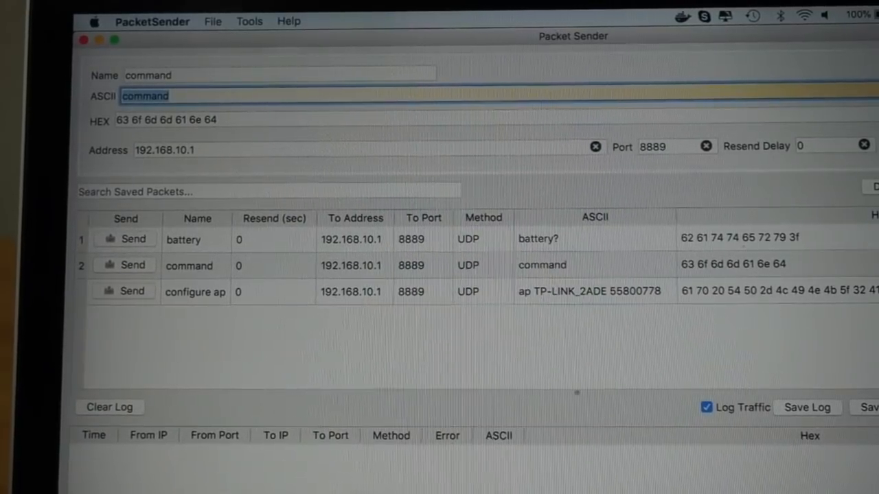
{"action": "left_click", "coordinate": [132, 264]}
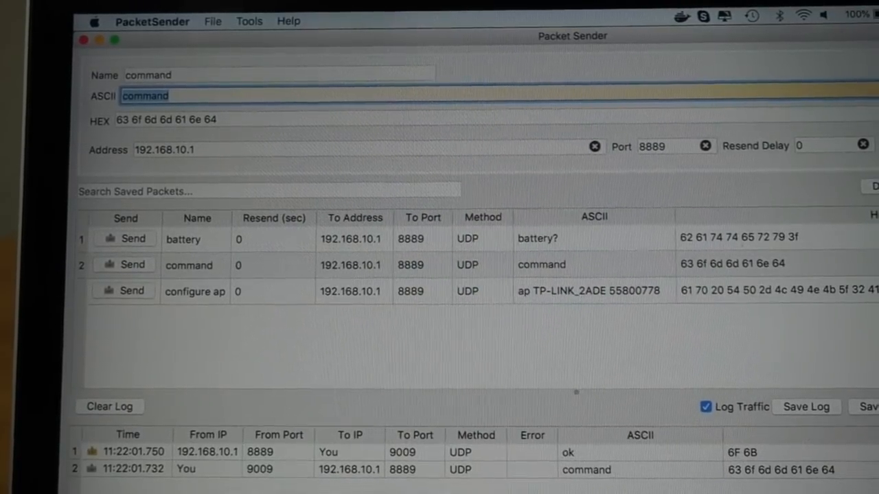
{"action": "scroll", "scroll_direction": "down", "scroll_amount": 3}
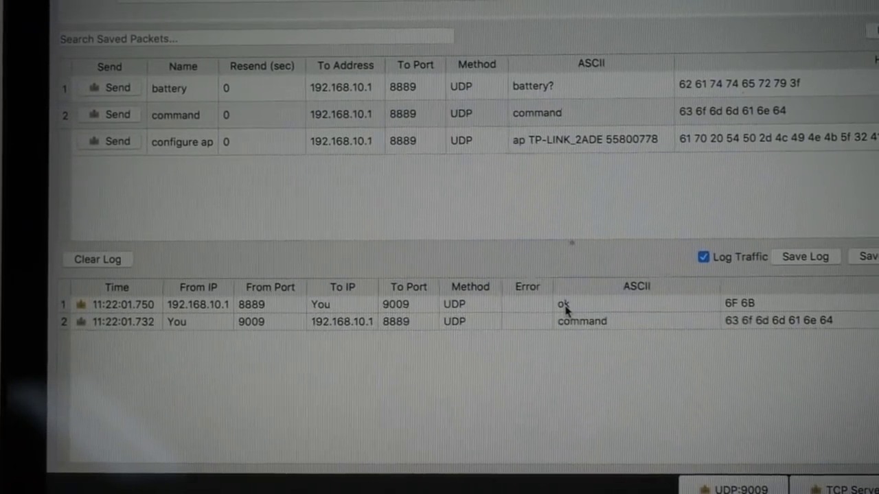
{"action": "mouse_move", "coordinate": [277, 153]}
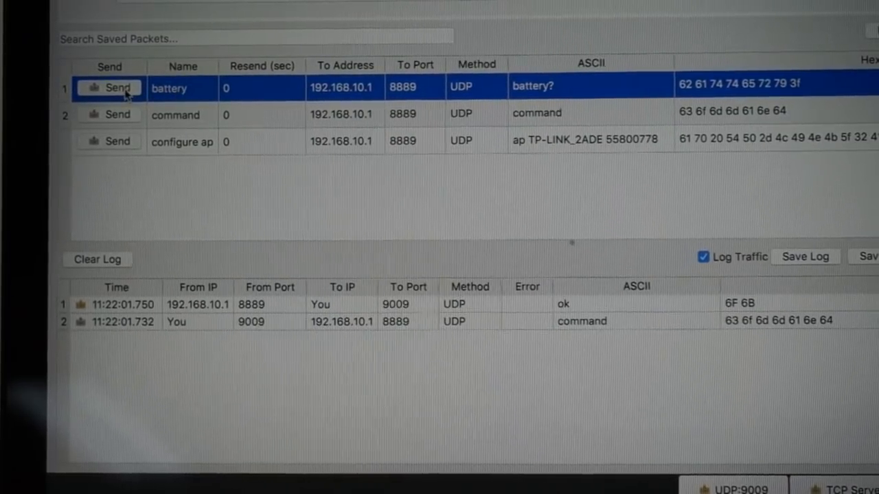
Send the 'battery?' packet, read the 68 reply, then select the 'configure ap' packet.
{"action": "left_click", "coordinate": [109, 88]}
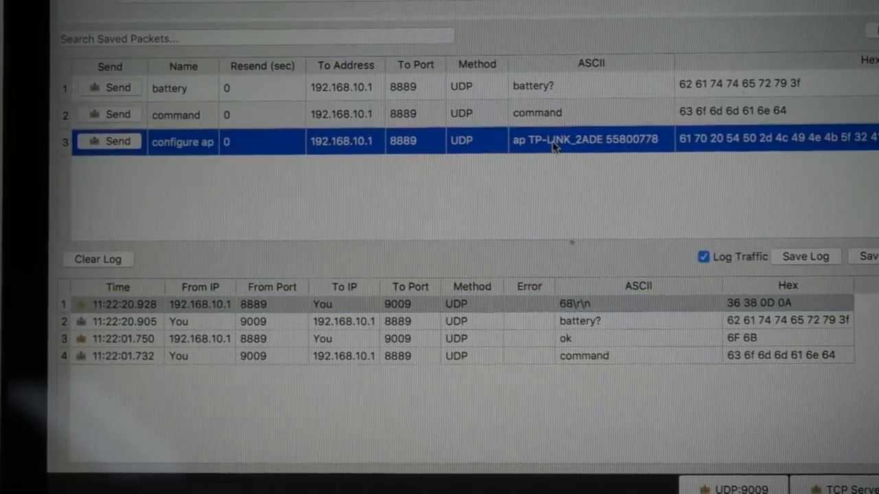
{"action": "mouse_move", "coordinate": [536, 144]}
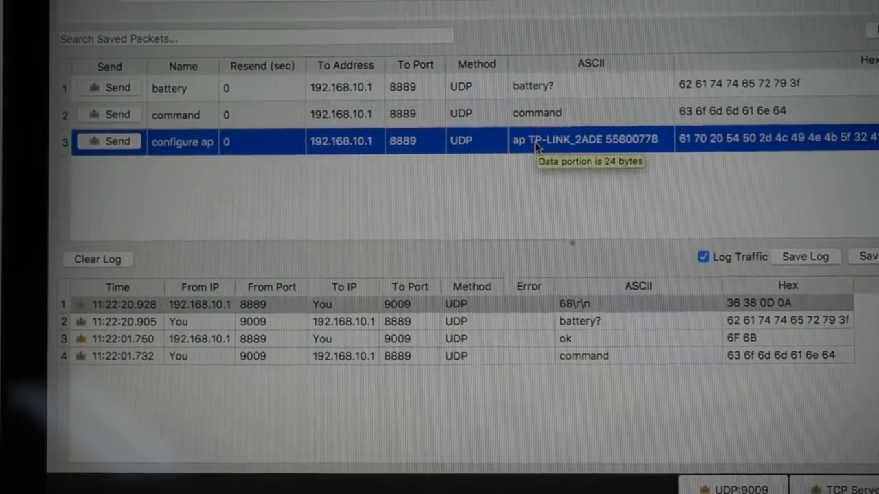
{"action": "mouse_move", "coordinate": [340, 144]}
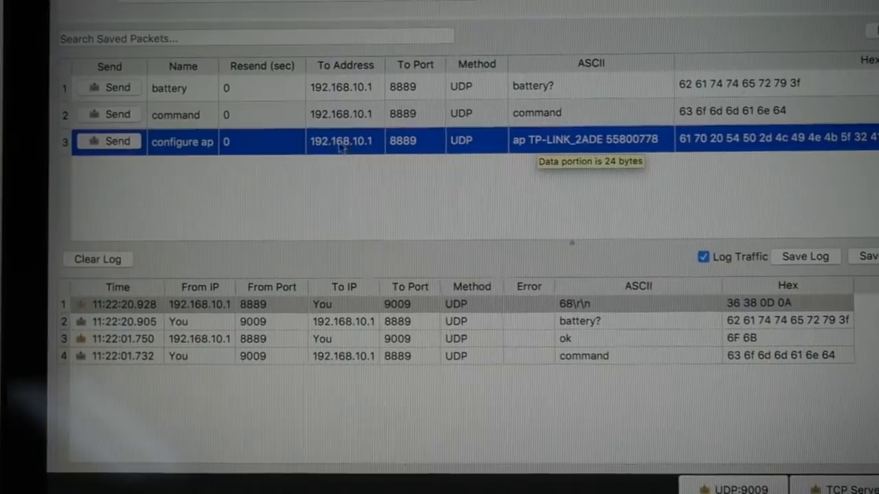
{"action": "mouse_move", "coordinate": [551, 148]}
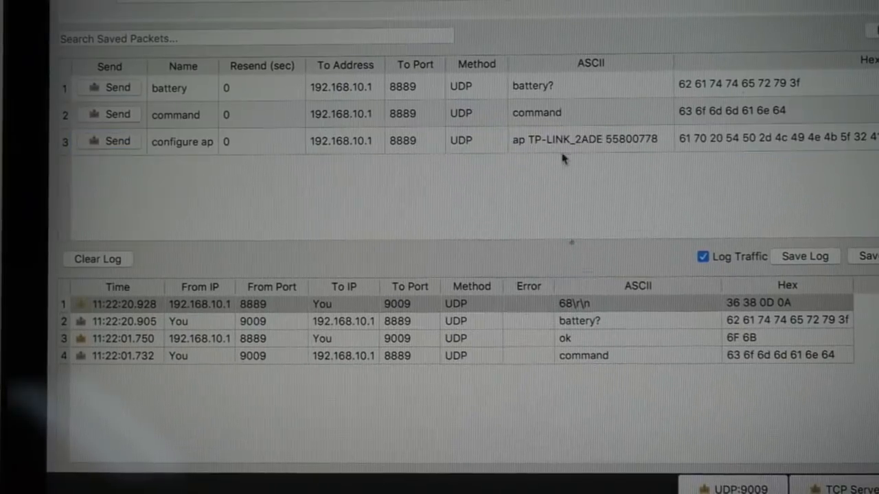
{"action": "left_click", "coordinate": [590, 140]}
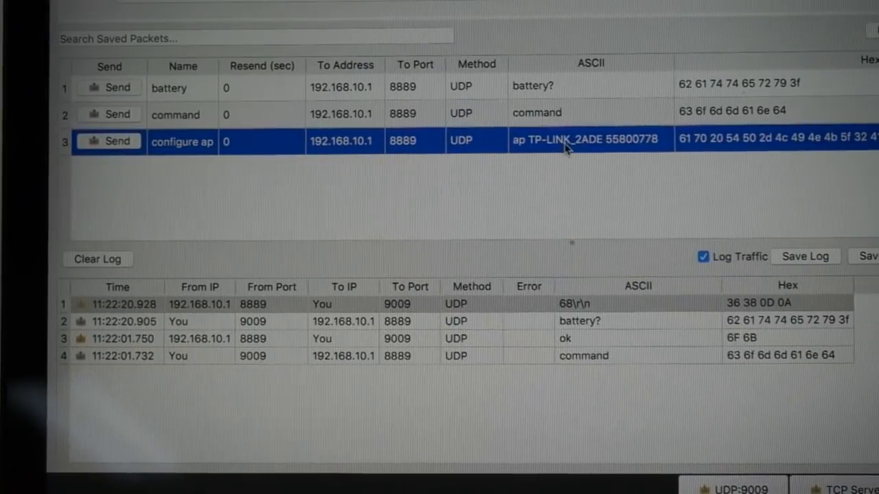
{"action": "mouse_move", "coordinate": [615, 149]}
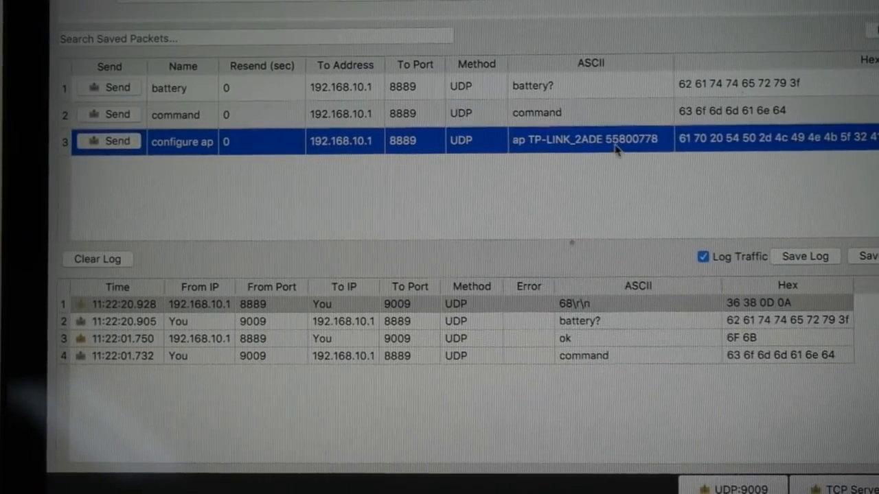
{"action": "mouse_move", "coordinate": [630, 149]}
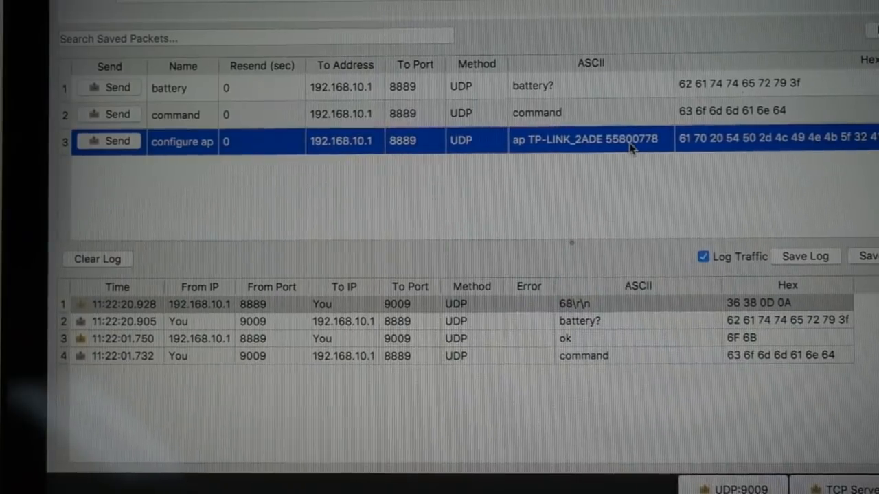
{"action": "mouse_move", "coordinate": [582, 151]}
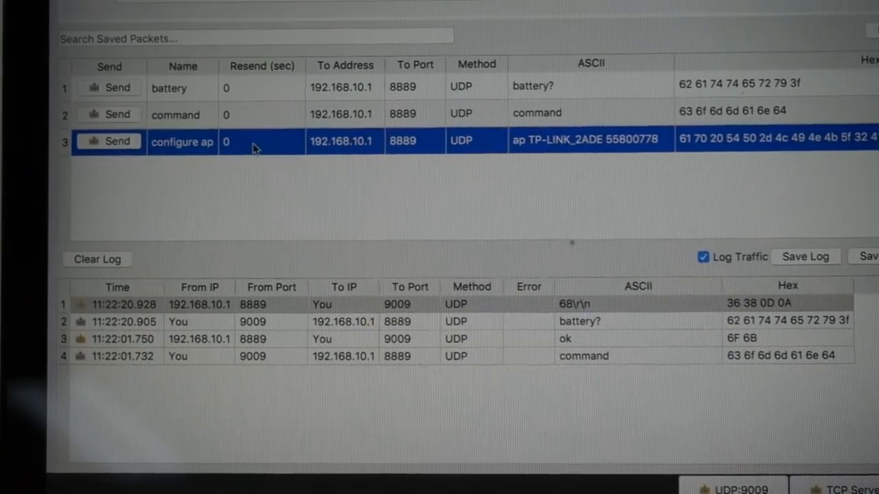
Send the 'configure ap' packet with the TP-LINK credentials; drone replies it reboots in 3s.
{"action": "left_click", "coordinate": [107, 140]}
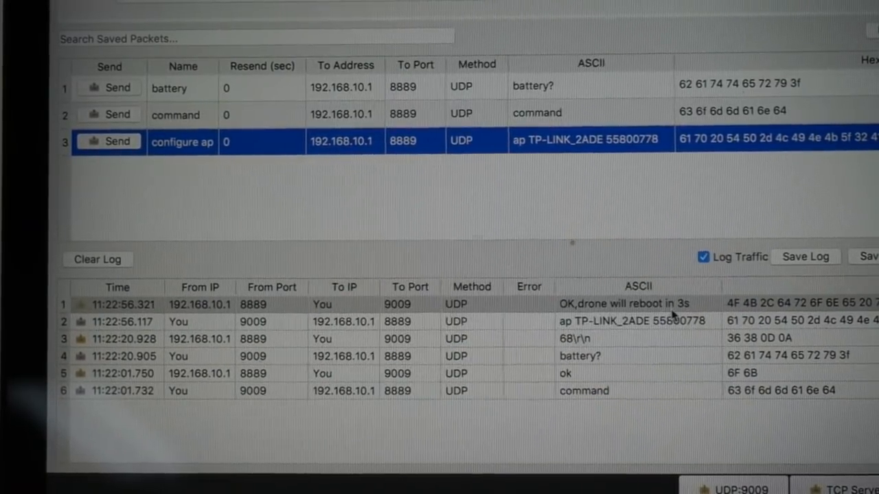
{"action": "mouse_move", "coordinate": [673, 321]}
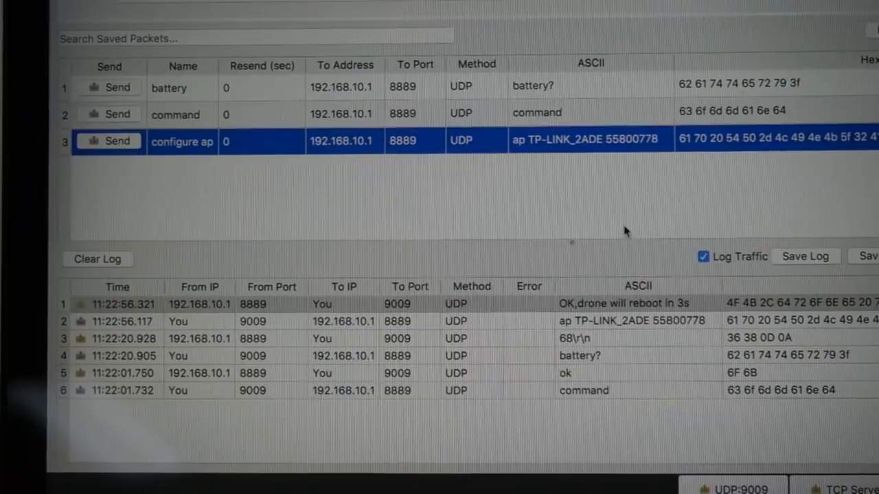
{"action": "mouse_move", "coordinate": [618, 310]}
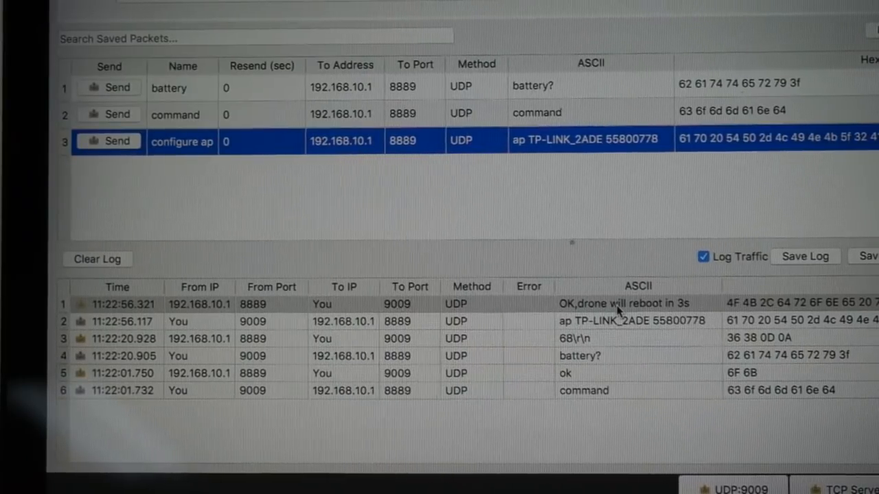
{"action": "mouse_move", "coordinate": [624, 318]}
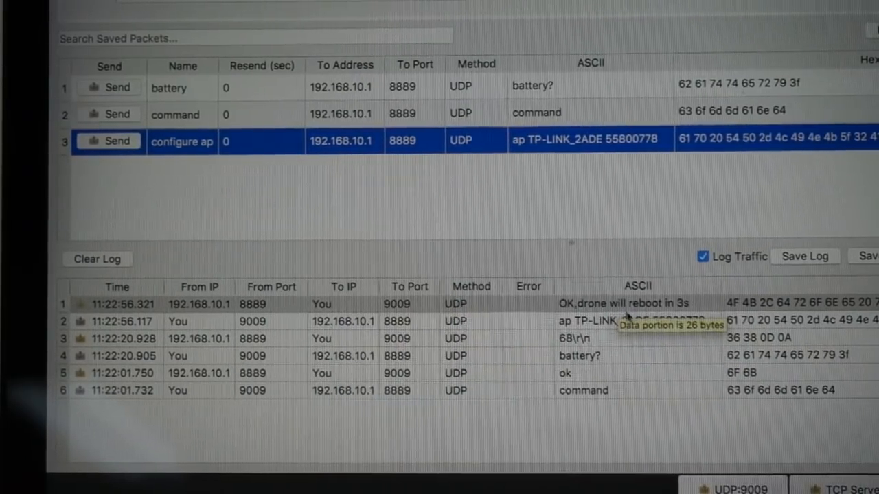
{"action": "mouse_move", "coordinate": [610, 414]}
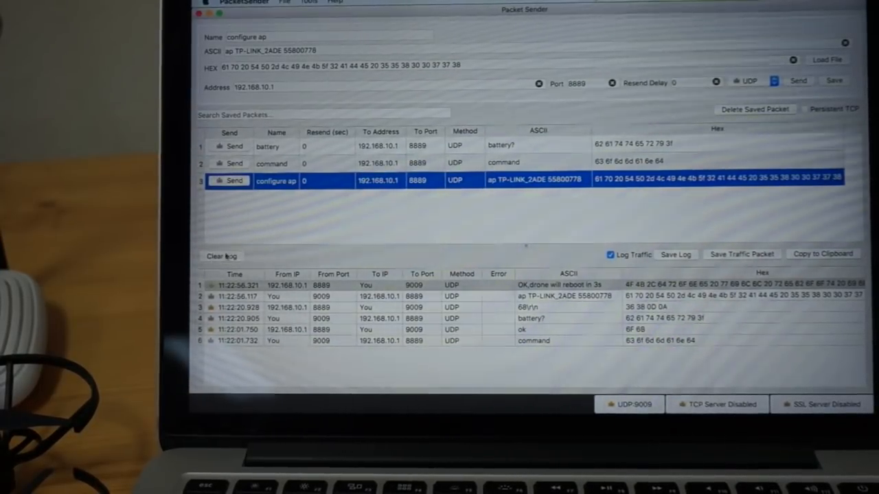
Clear the traffic log and resend 'command' and 'battery?' to get fresh 'ok' and battery replies.
{"action": "left_click", "coordinate": [221, 257]}
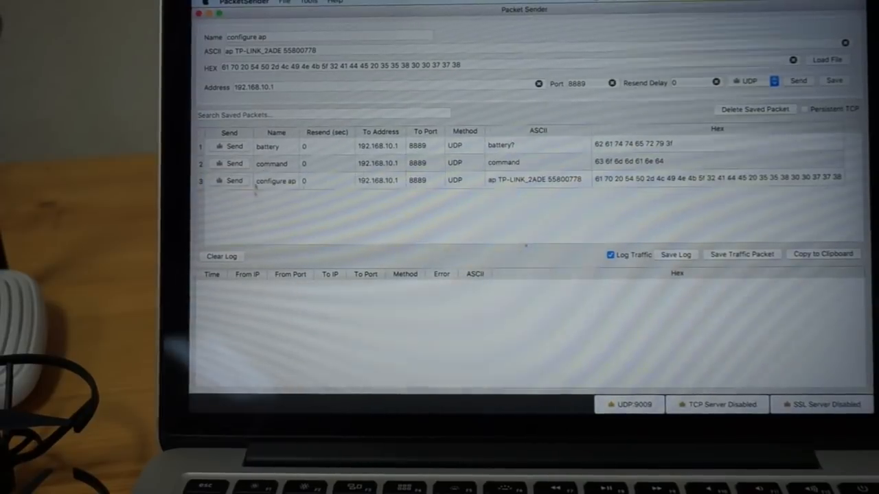
{"action": "left_click", "coordinate": [234, 163]}
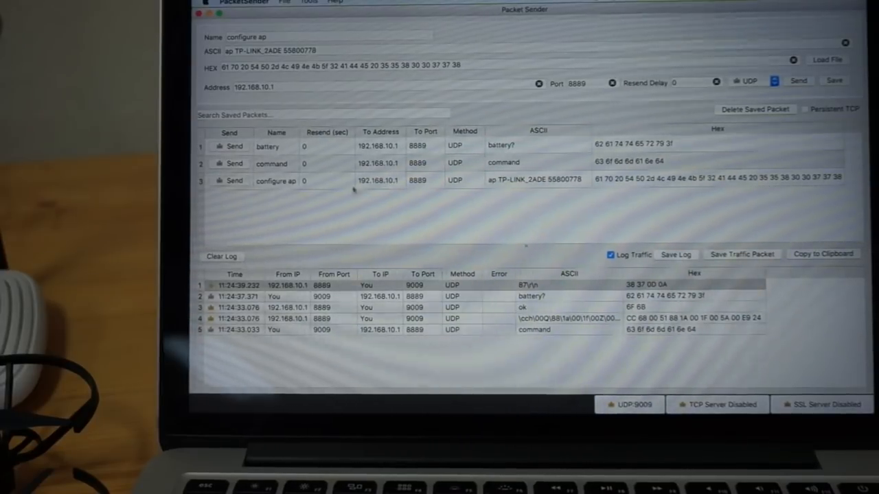
{"action": "left_click", "coordinate": [233, 182]}
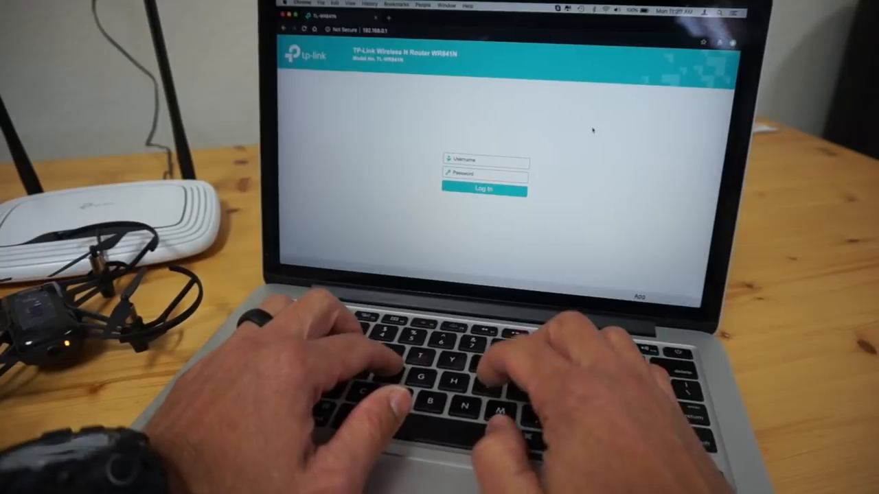
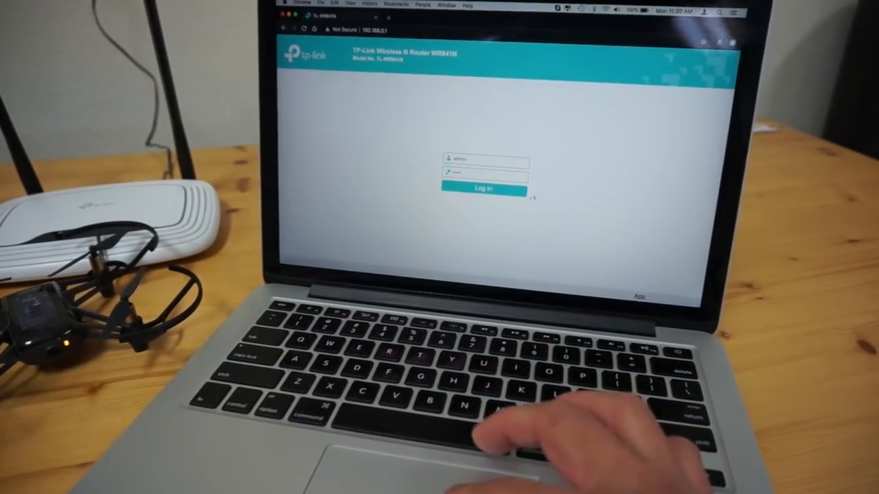
Log in to the TP-Link router admin as 'admin' to reach the Status page.
{"action": "left_click", "coordinate": [484, 189]}
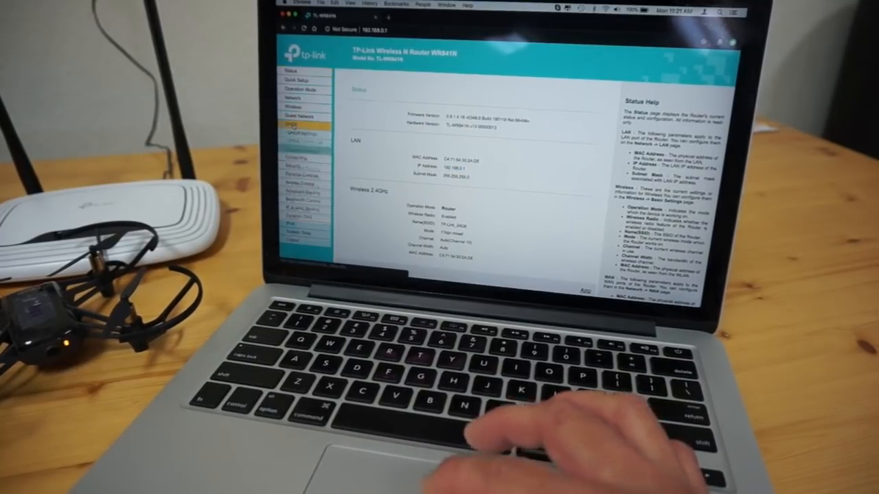
Show the router's DHCP Settings page with its server enabled and address pool.
{"action": "left_click", "coordinate": [291, 124]}
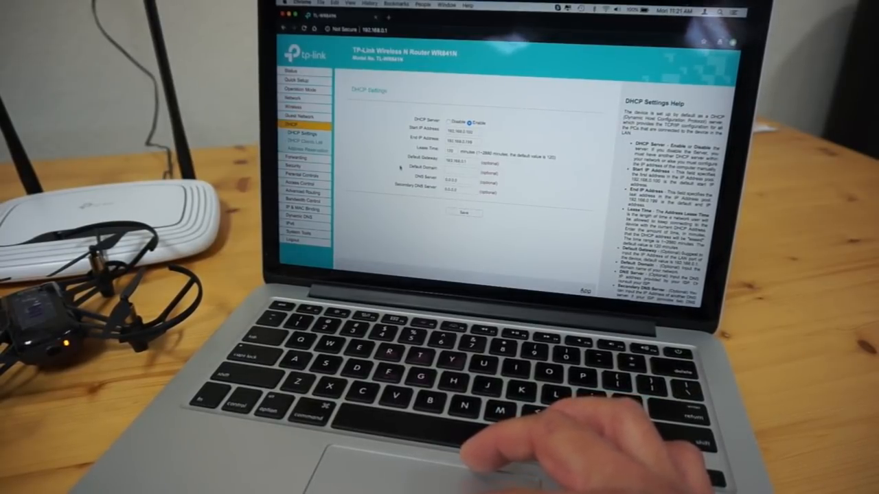
{"action": "left_click", "coordinate": [460, 132]}
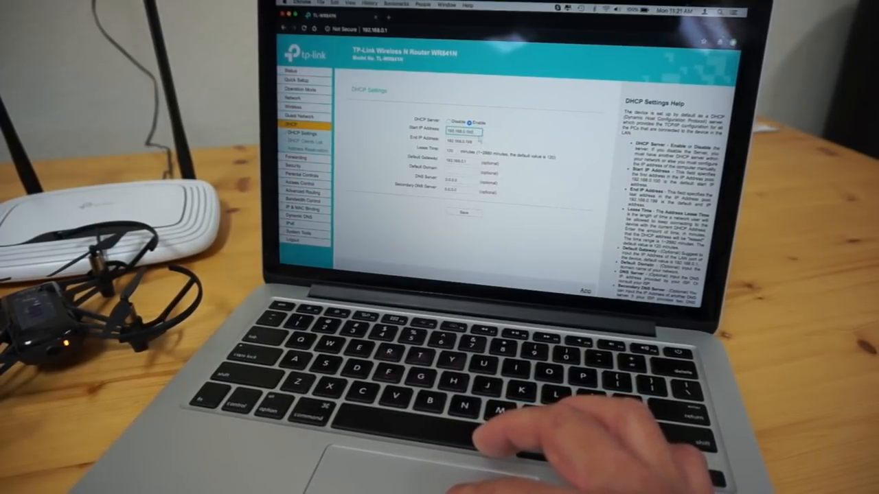
Show the DHCP Clients List with the two connected clients' MAC and IP addresses.
{"action": "left_click", "coordinate": [302, 140]}
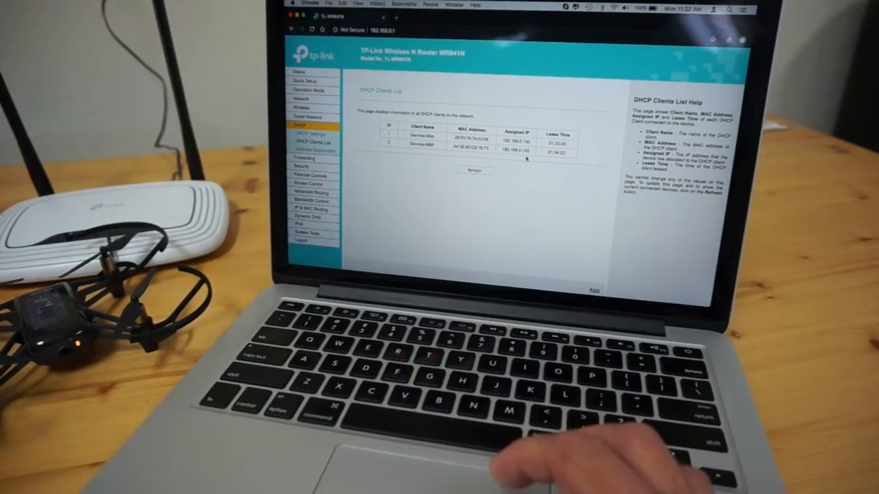
{"action": "mouse_move", "coordinate": [520, 181]}
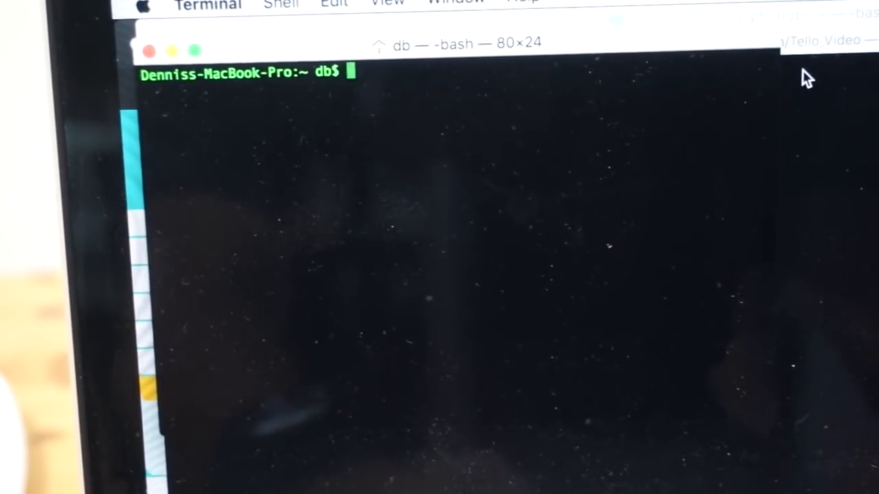
Ping 192.168.0.101 and 192.168.0.102, stop the unanswered .102 ping, and ping .101 again.
{"action": "type", "text": "ping 192."}
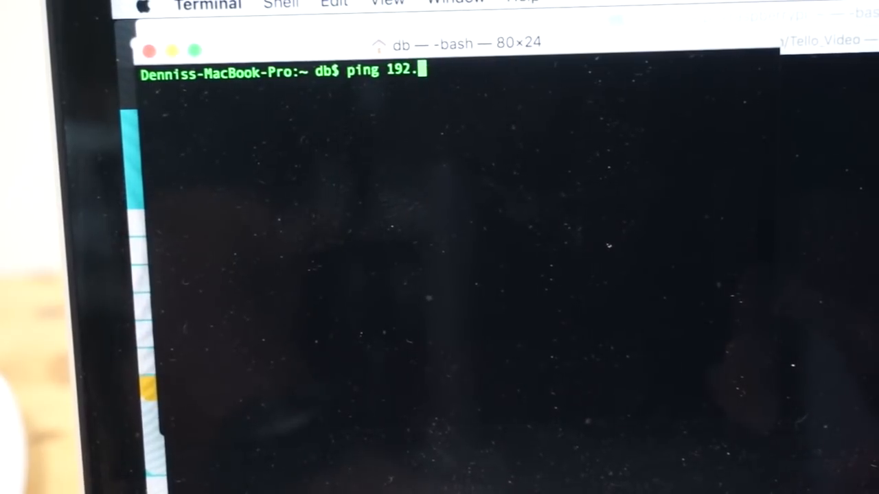
{"action": "type", "text": "168.0.101"}
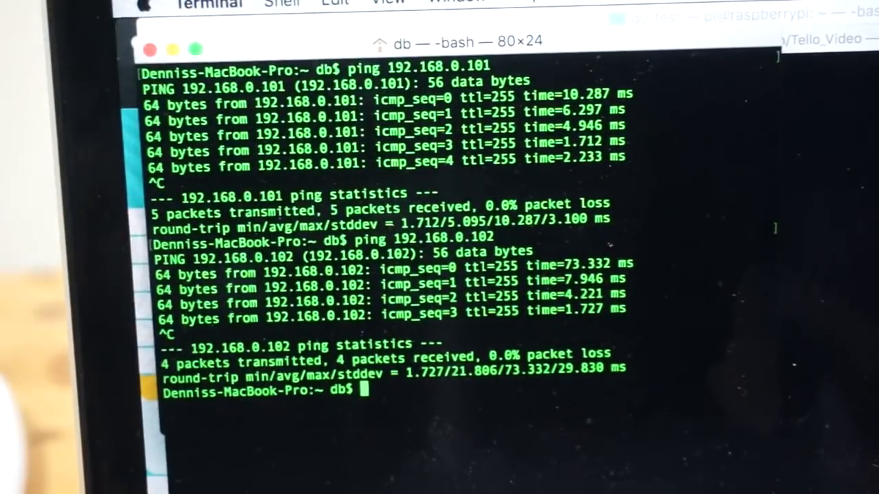
{"action": "type", "text": "ping 192.168.0.102"}
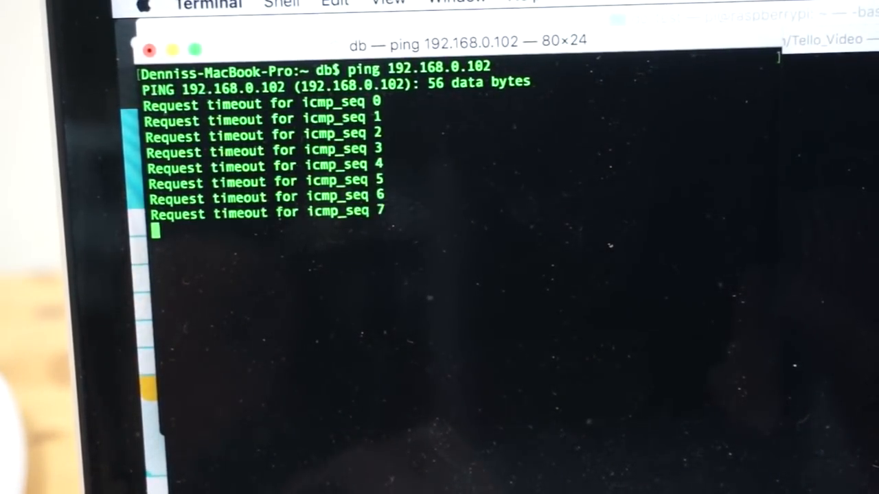
{"action": "key", "text": "ctrl+c"}
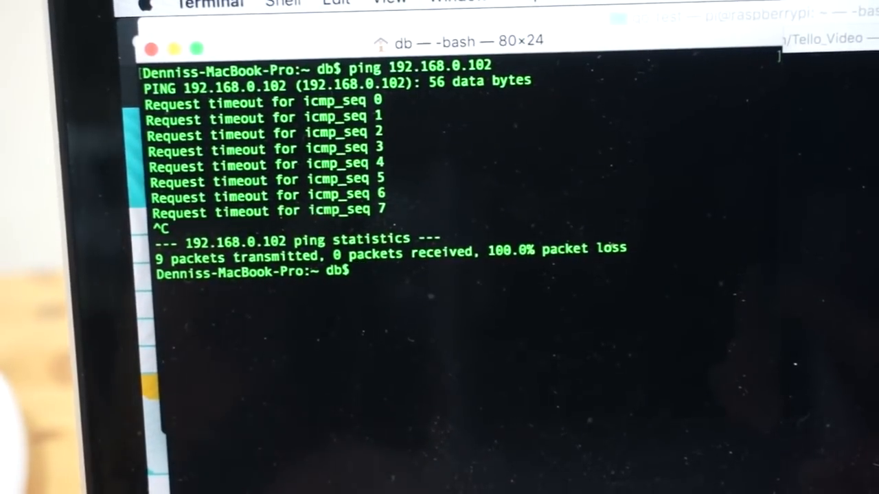
{"action": "type", "text": "ping 192.168.0.101"}
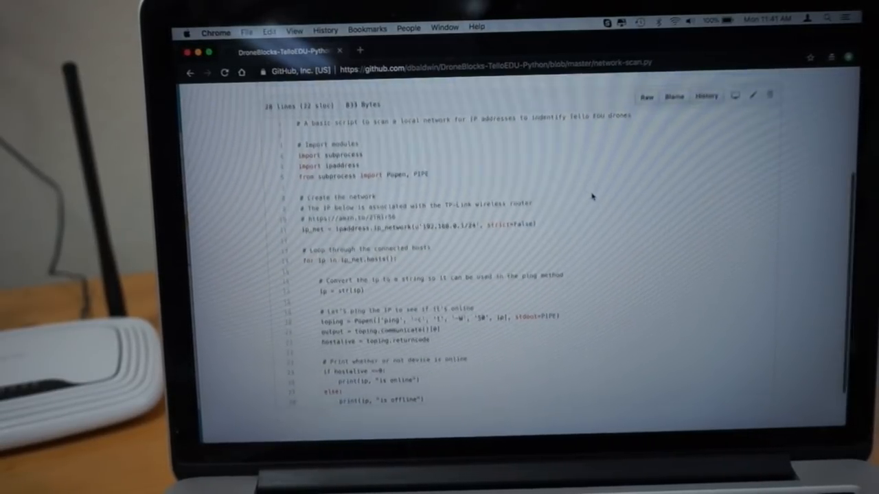
Scroll through network-scan.py on GitHub to the 192.168.0.1/24 ping loop.
{"action": "scroll", "scroll_direction": "down", "scroll_amount": 3}
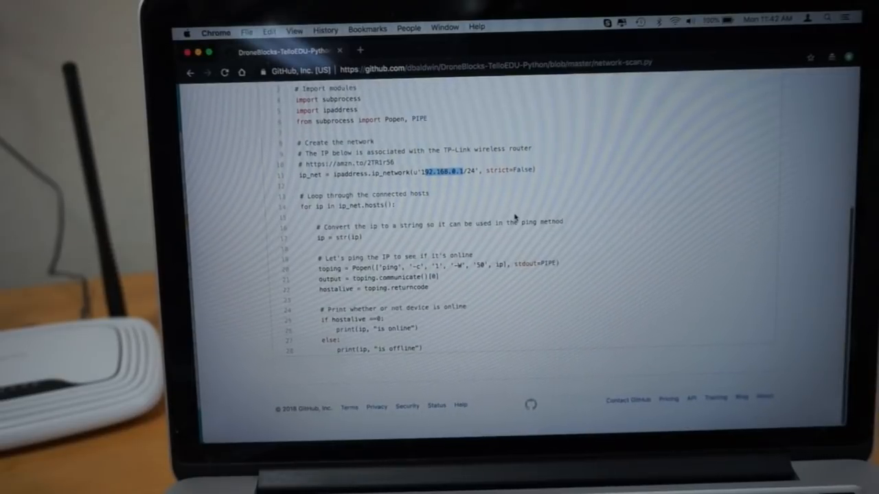
{"action": "mouse_move", "coordinate": [480, 206]}
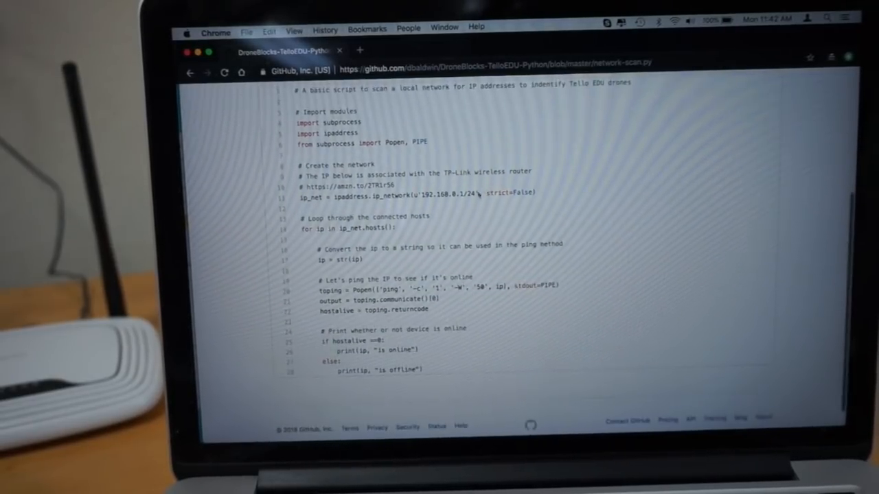
{"action": "scroll", "scroll_direction": "down", "scroll_amount": 3}
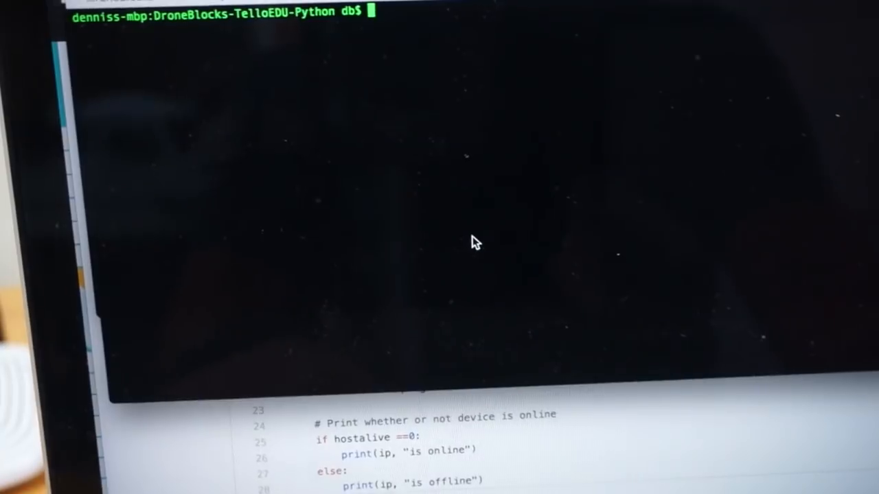
Run python network-scan.py, see 192.168.0.101–103 online, and interrupt the scan.
{"action": "type", "text": "p"}
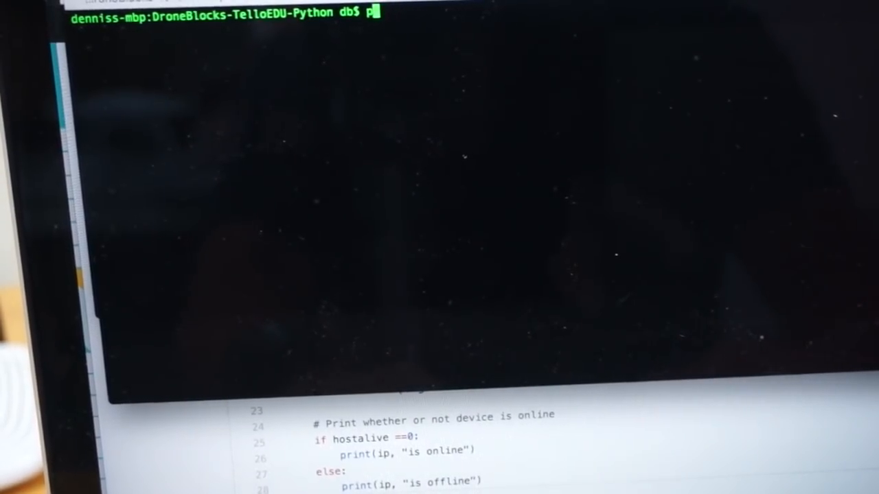
{"action": "type", "text": "python network-scan.py"}
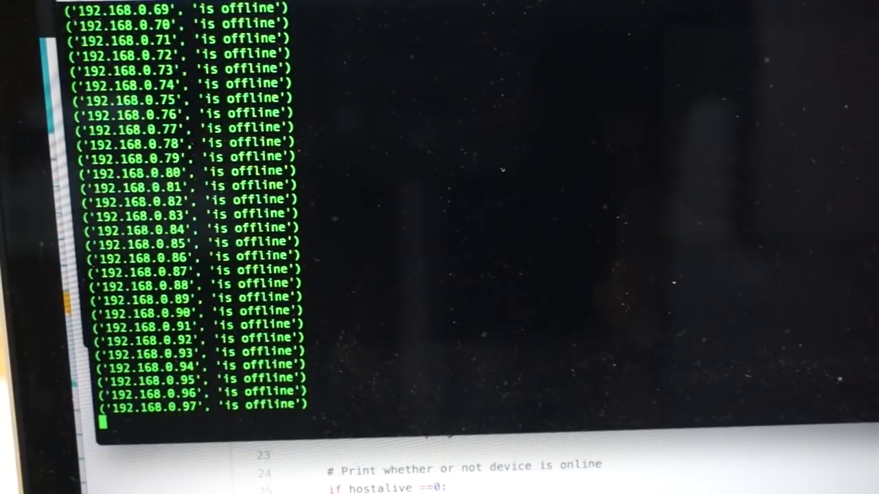
{"action": "scroll", "scroll_direction": "down", "scroll_amount": 3}
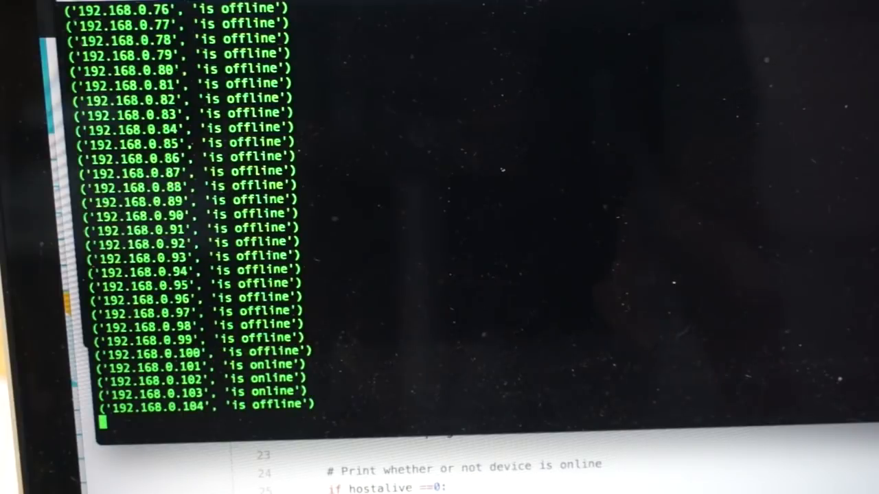
{"action": "scroll", "scroll_direction": "down", "scroll_amount": 3}
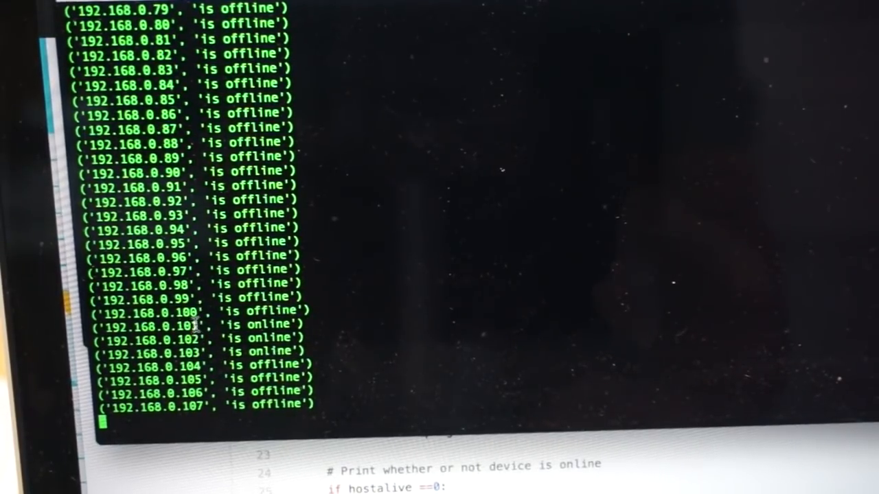
{"action": "key", "text": "ctrl+c"}
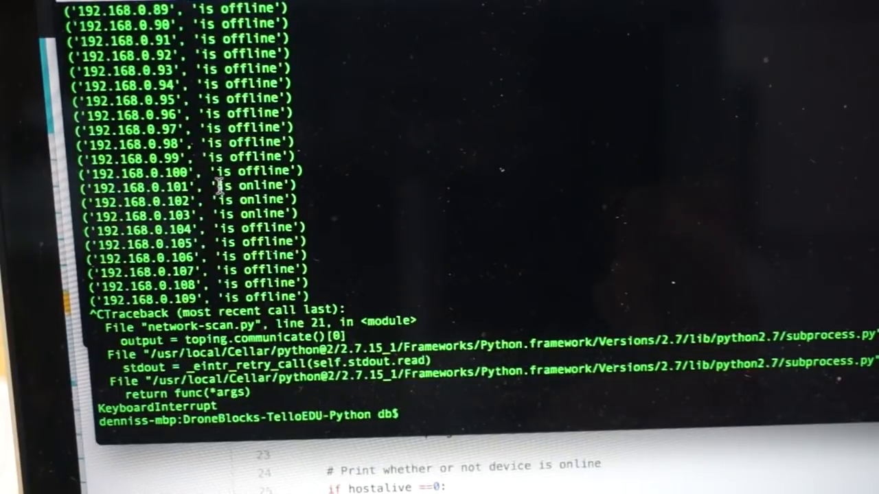
{"action": "left_click_drag", "start_coordinate": [220, 185], "coordinate": [288, 199]}
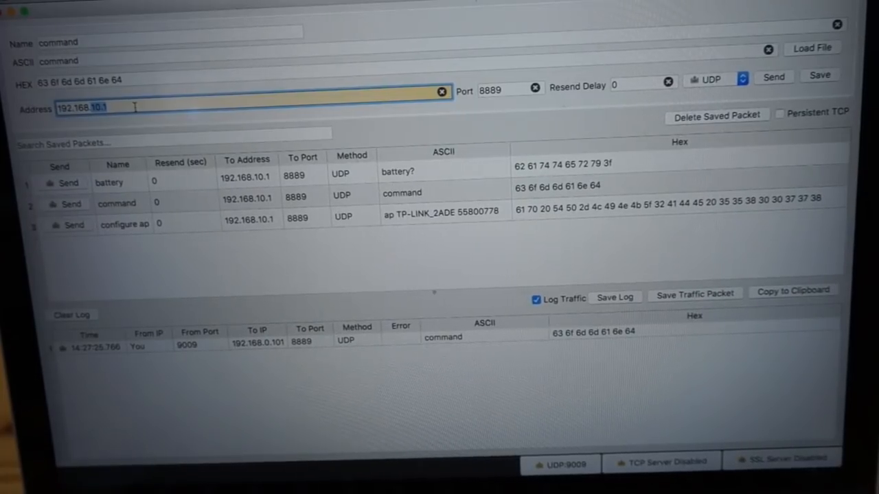
Send 'command' then a 'battery?' query to the first drone at 192.168.0.101.
{"action": "key", "text": "BackSpace"}
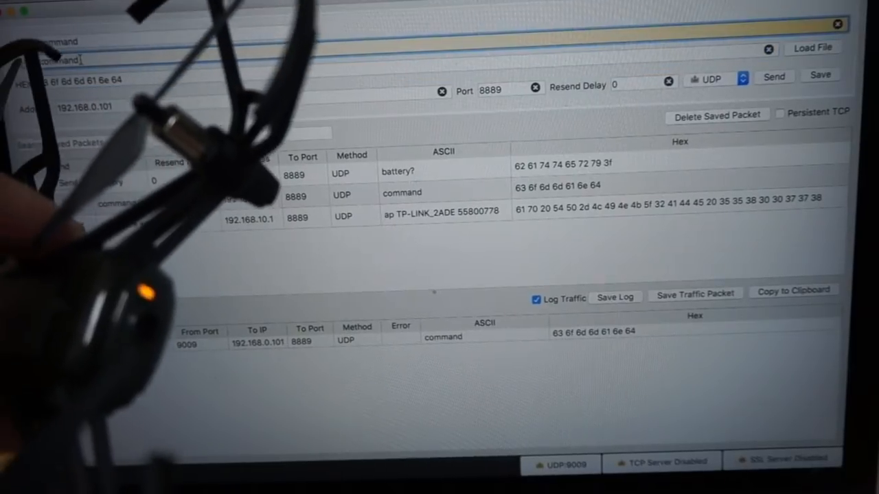
{"action": "left_click", "coordinate": [773, 77]}
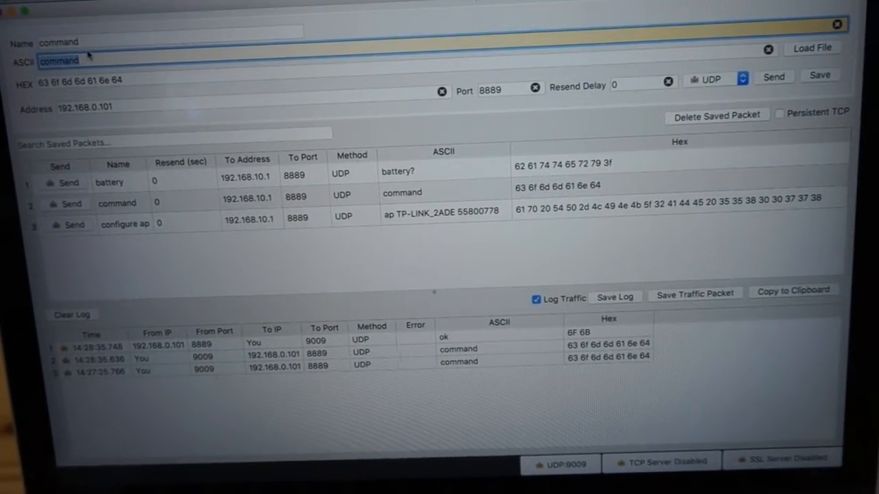
{"action": "type", "text": "battery?"}
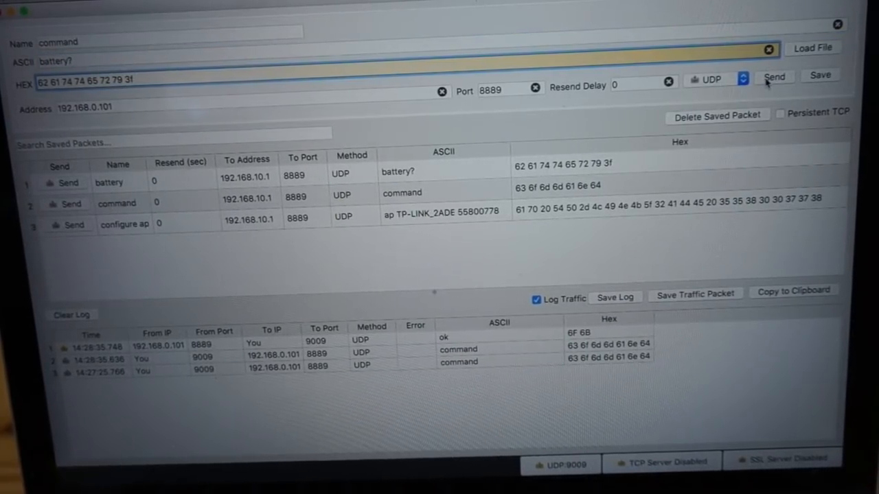
{"action": "left_click", "coordinate": [774, 77]}
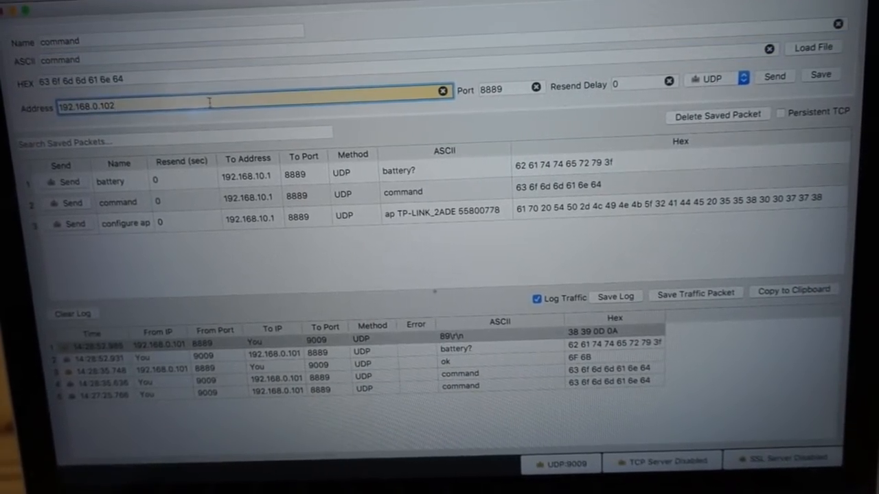
Send the 'command' packet to the second drone at 192.168.0.102.
{"action": "left_click", "coordinate": [774, 75]}
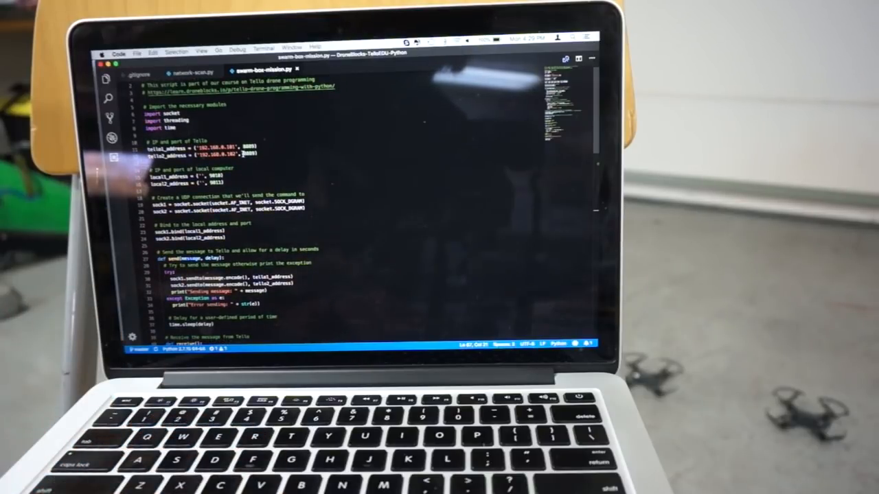
Scroll through the swarm script and highlight the two sendto lines that message both Tello addresses.
{"action": "scroll", "scroll_direction": "down", "scroll_amount": 3}
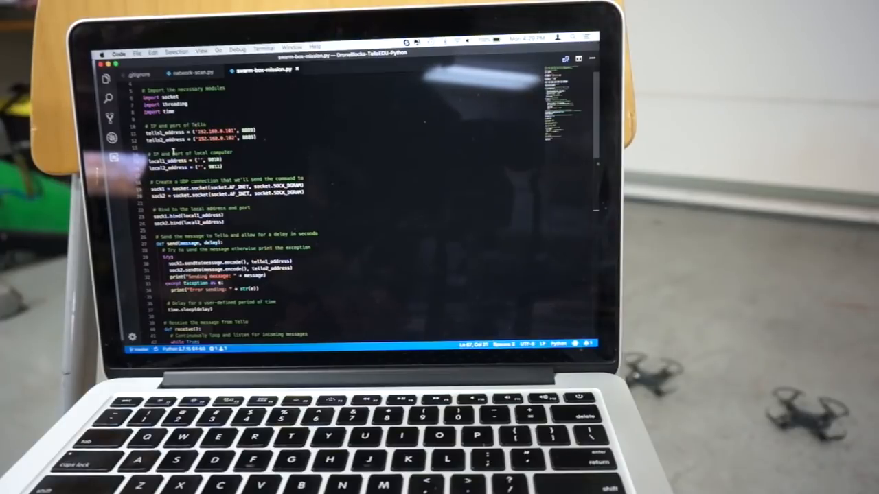
{"action": "scroll", "scroll_direction": "down", "scroll_amount": 3}
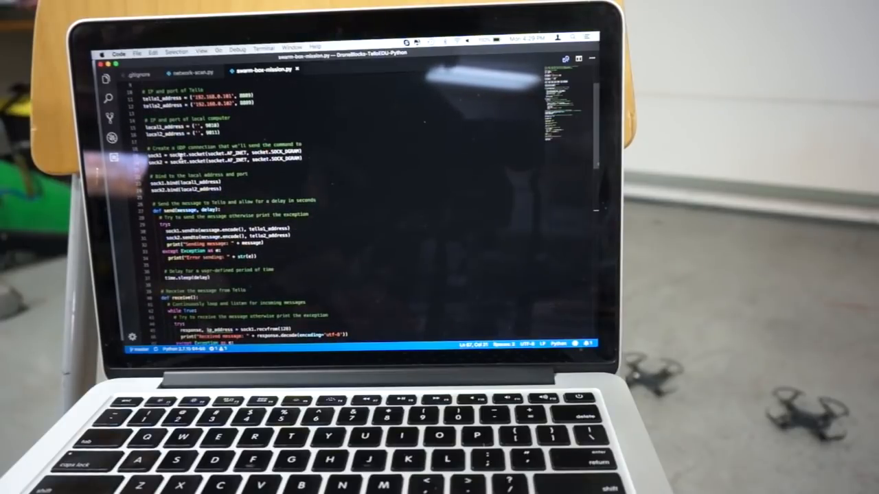
{"action": "scroll", "scroll_direction": "down", "scroll_amount": 3}
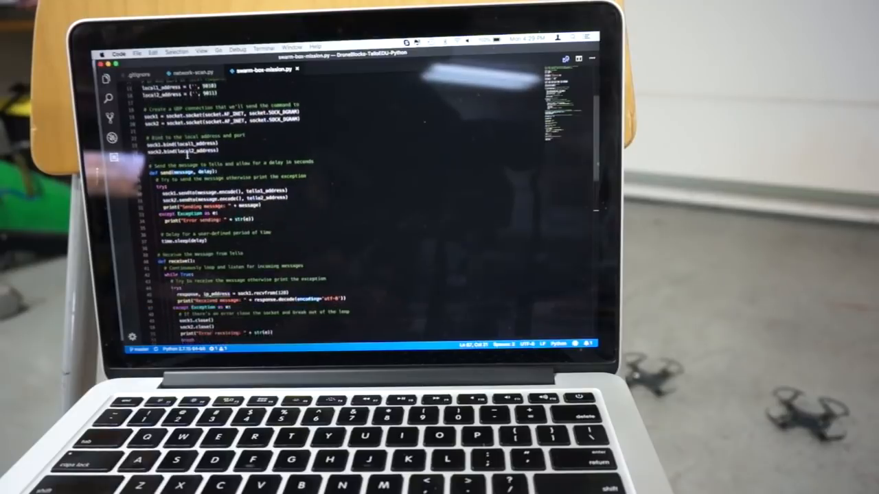
{"action": "scroll", "scroll_direction": "down", "scroll_amount": 3}
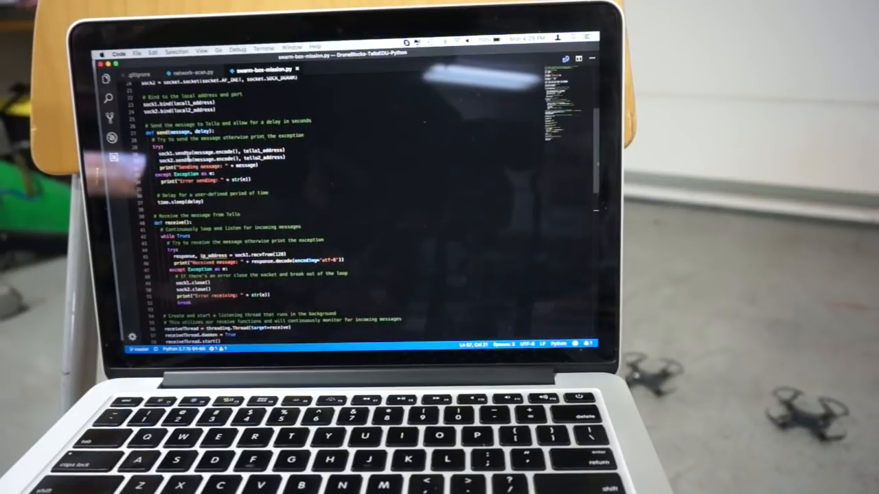
{"action": "left_click_drag", "start_coordinate": [165, 151], "coordinate": [271, 156]}
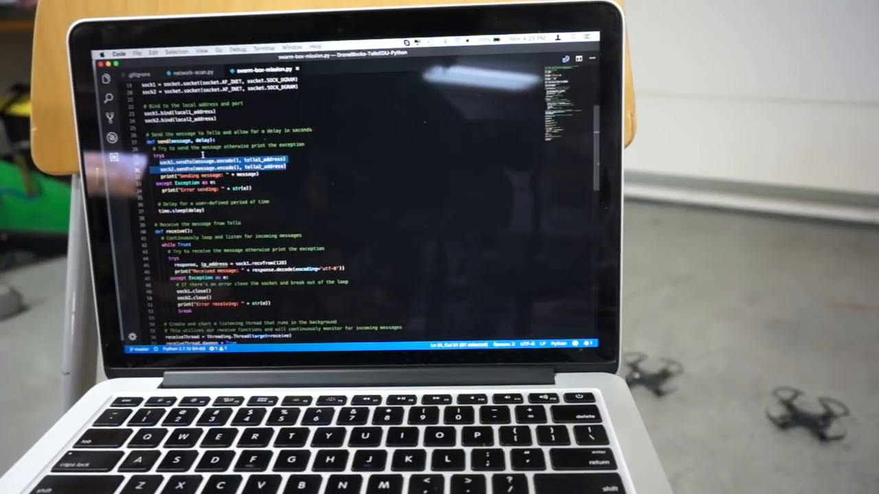
{"action": "scroll", "scroll_direction": "down", "scroll_amount": 3}
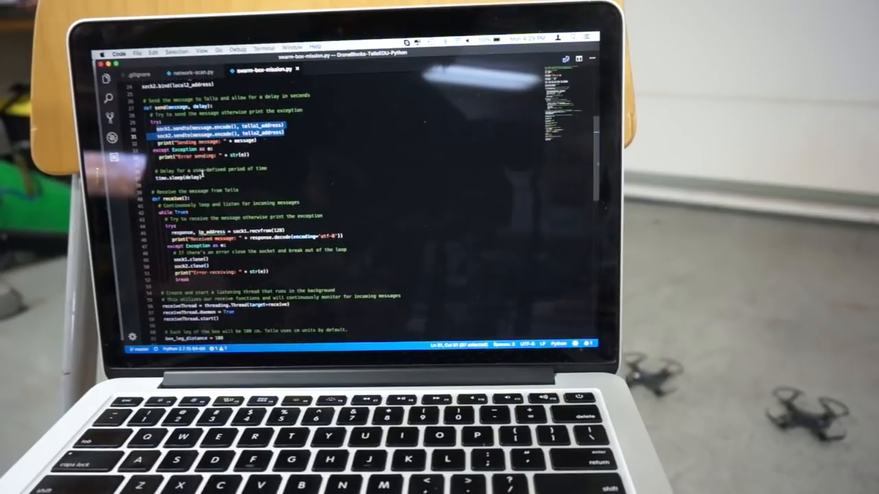
{"action": "scroll", "scroll_direction": "down", "scroll_amount": 3}
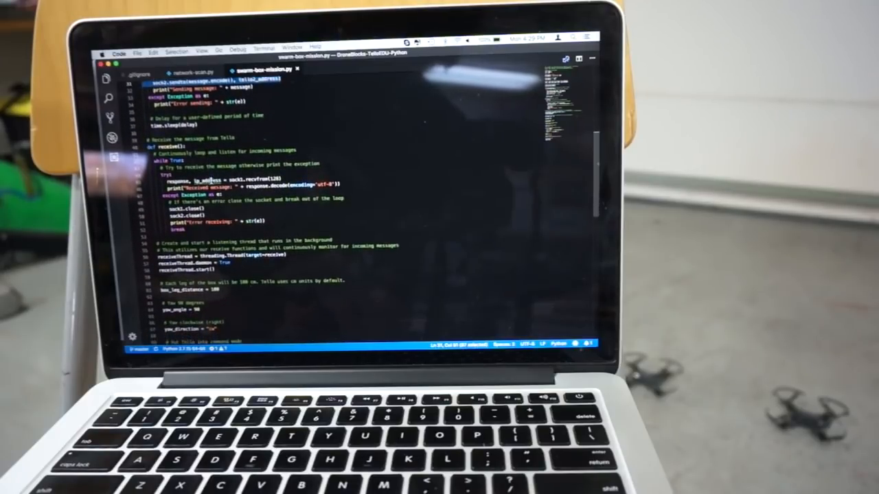
{"action": "scroll", "scroll_direction": "down", "scroll_amount": 3}
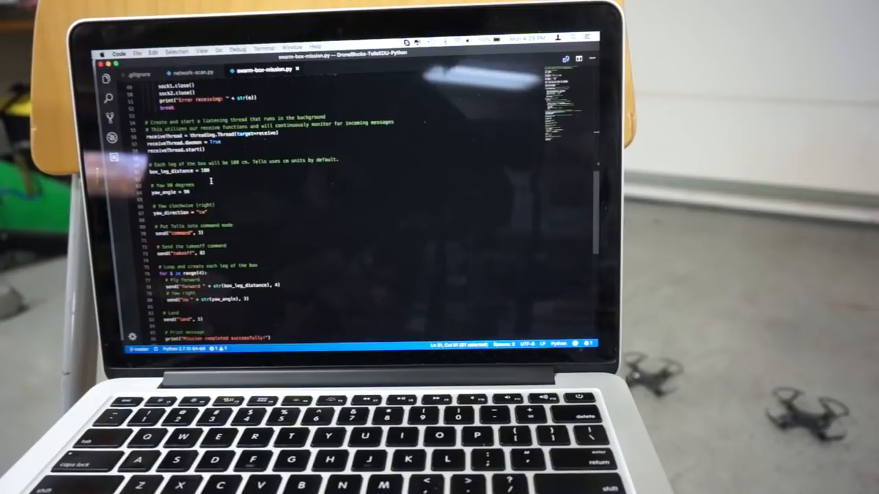